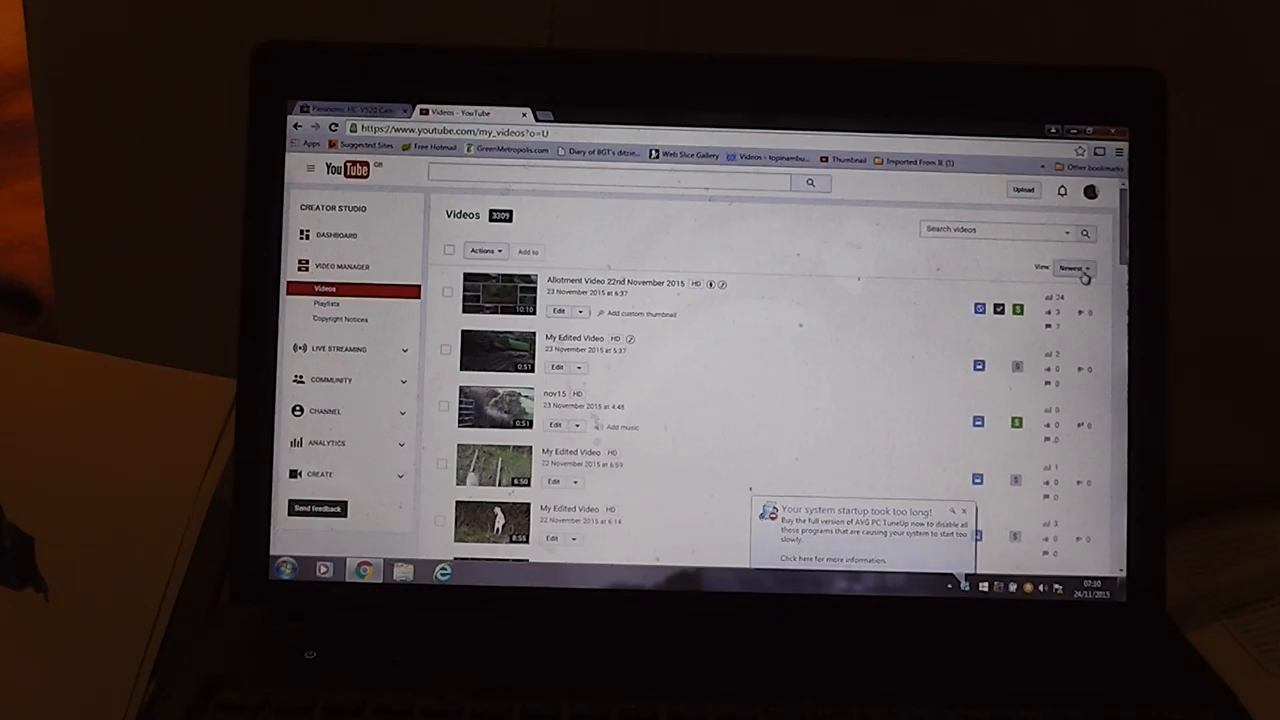
Step: Open the Newest sort dropdown in the Creator Studio uploads list
left_click(1073, 268)
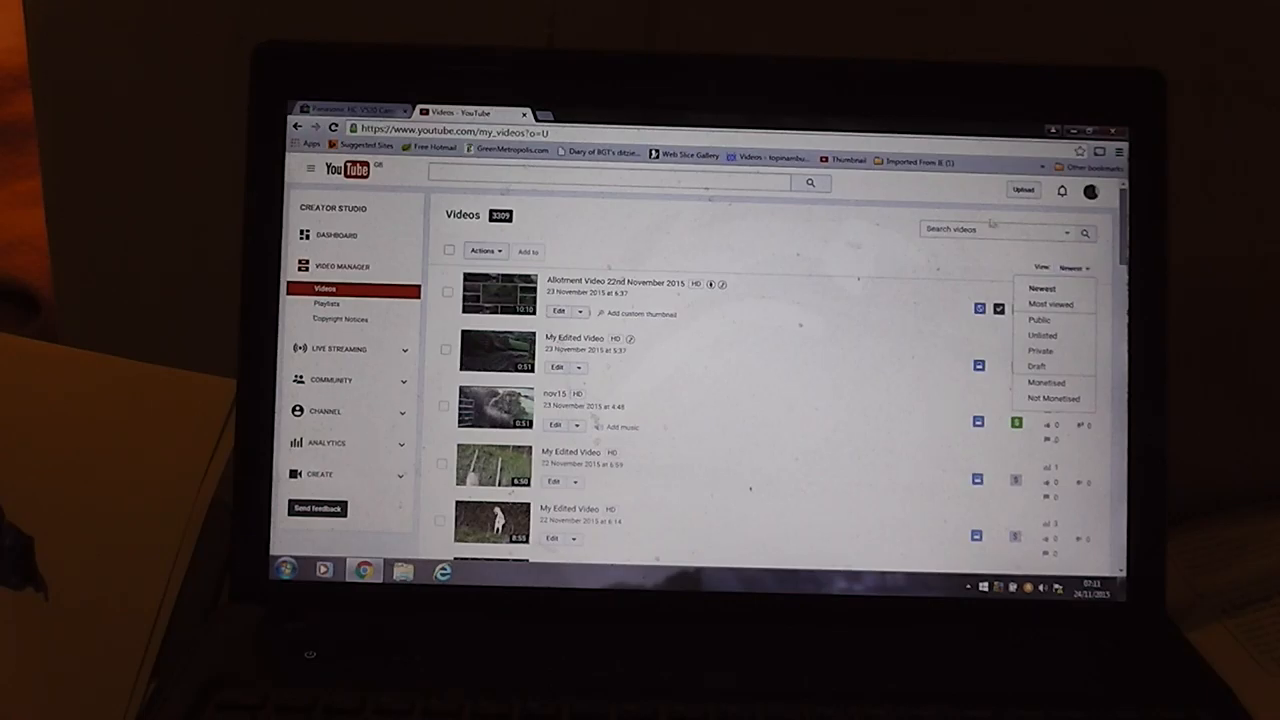
mouse_move(375, 228)
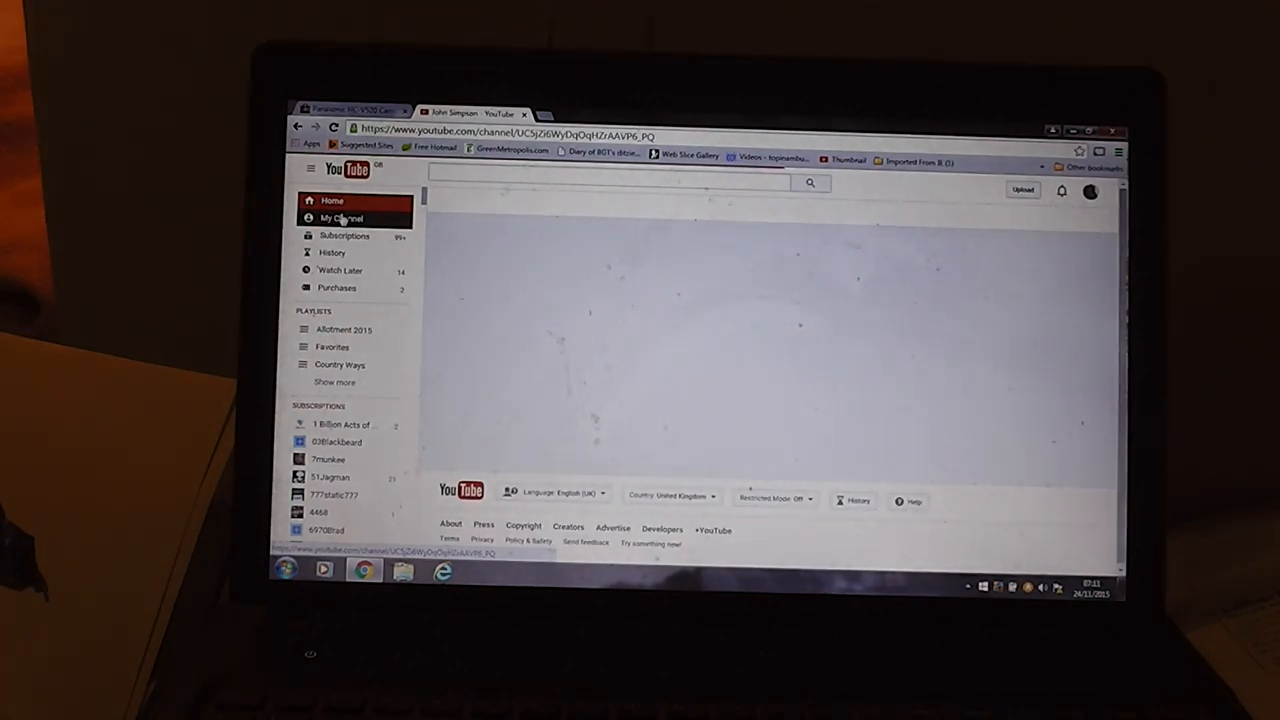
Step: Go to My Channel and open its Videos tab
left_click(342, 218)
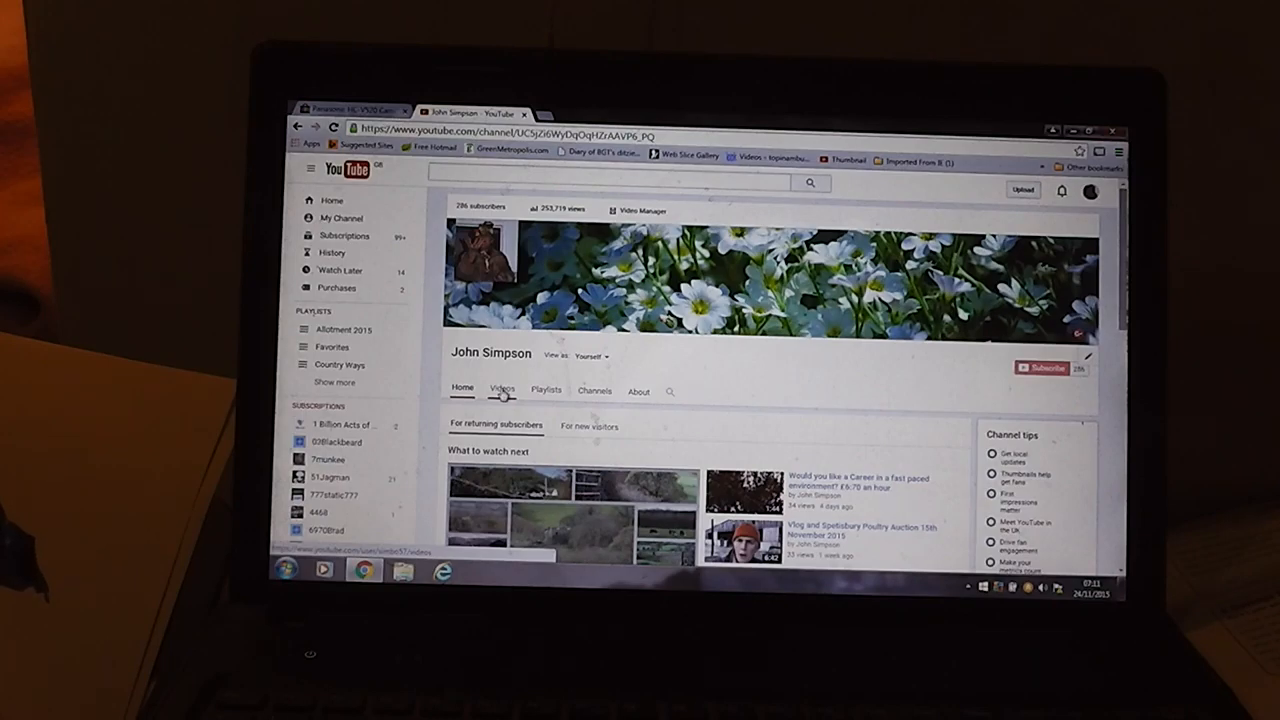
left_click(500, 390)
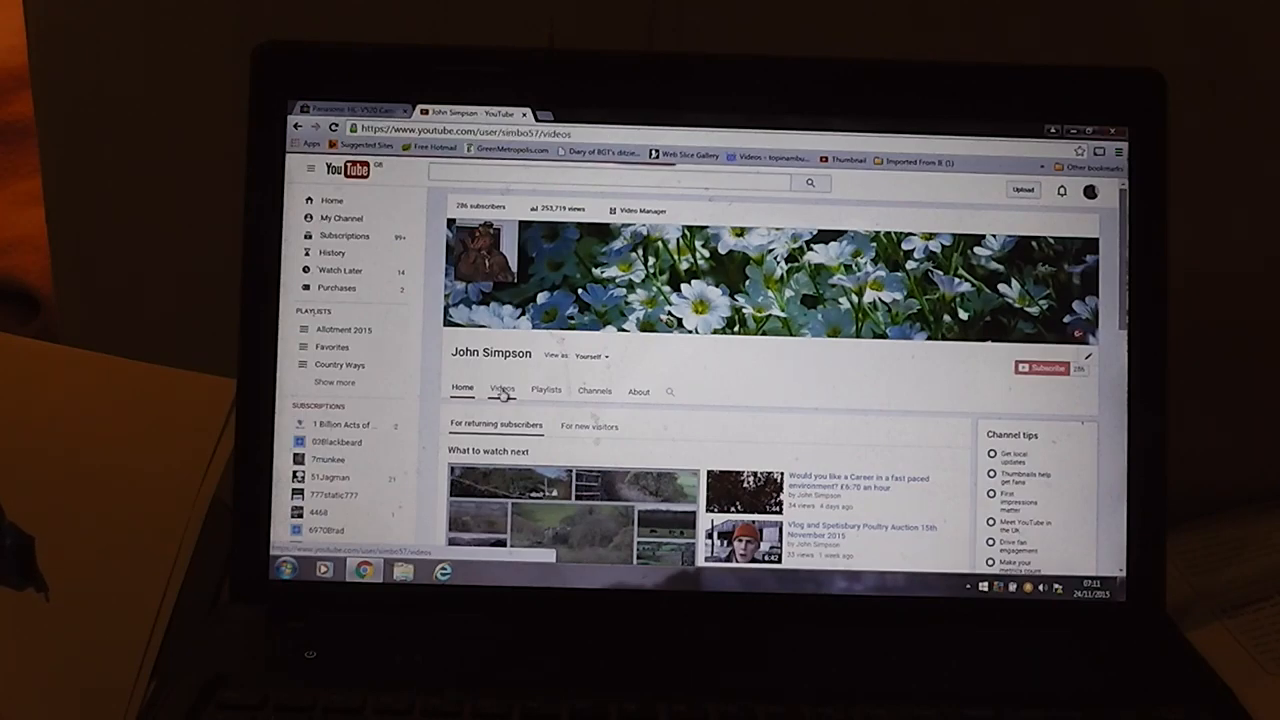
left_click(500, 389)
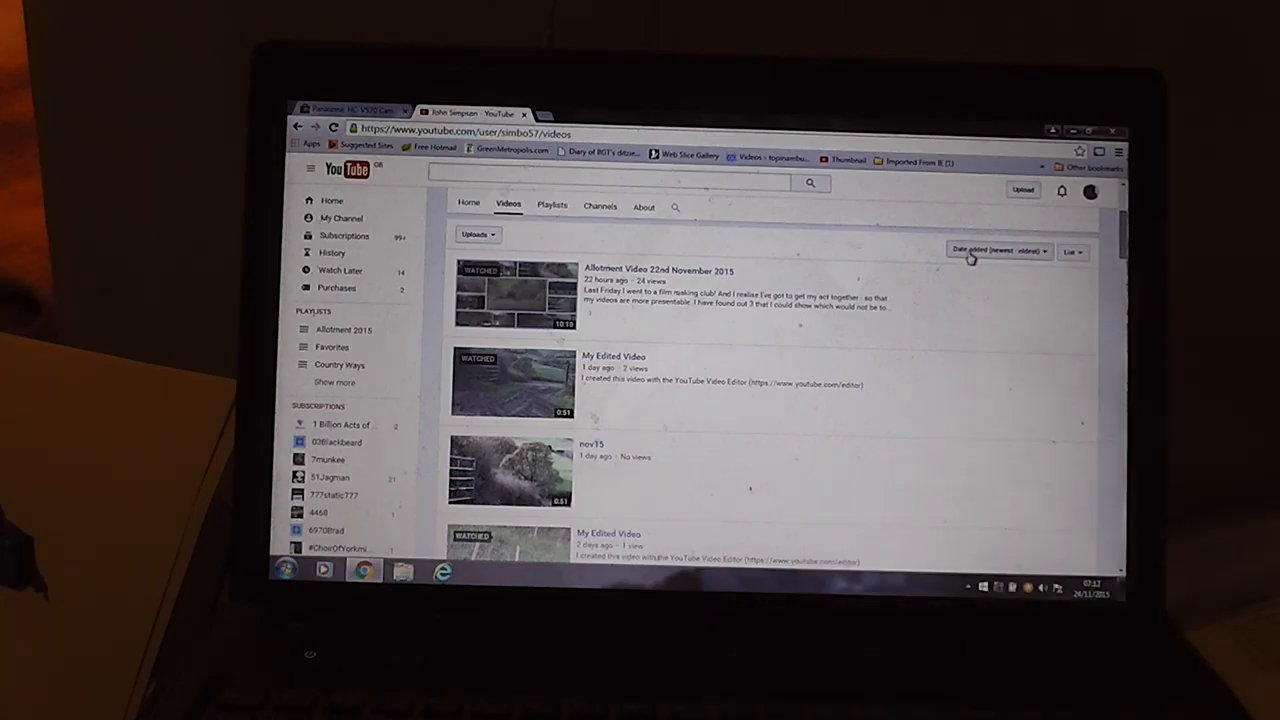
mouse_move(1045, 255)
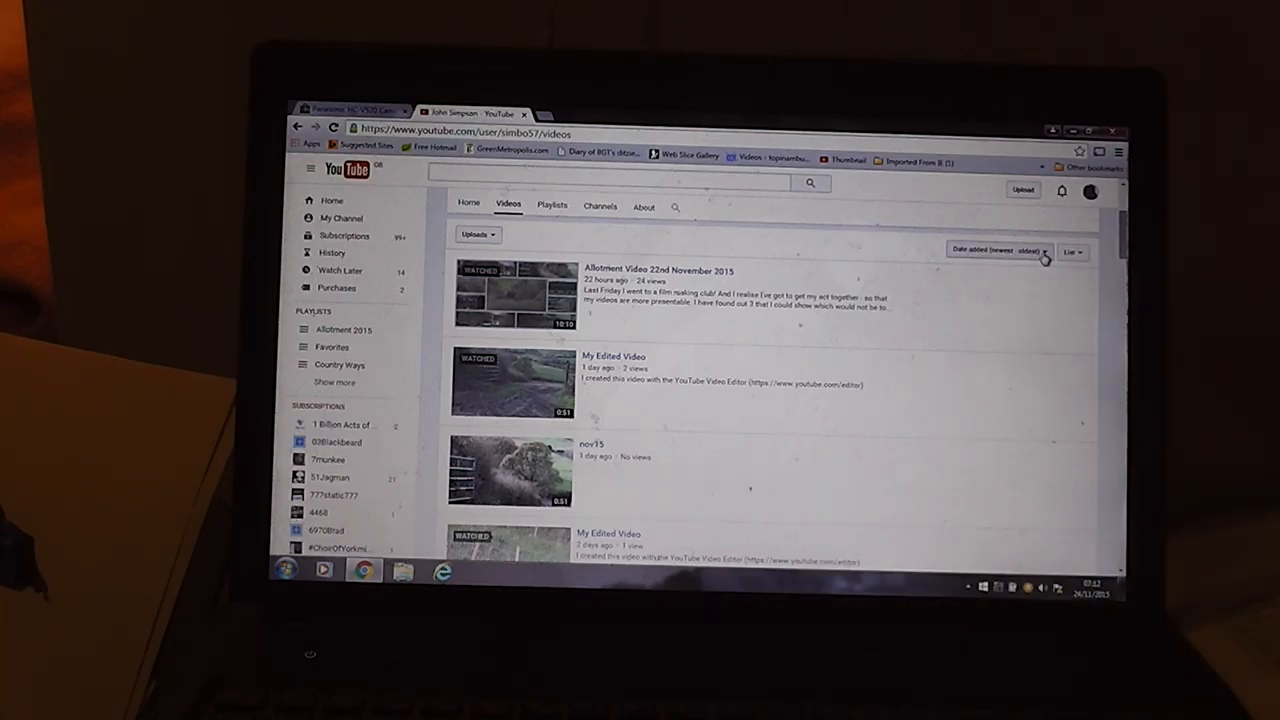
Step: Open the 'Date added (newest - oldest)' sort dropdown on the Videos tab
left_click(1000, 251)
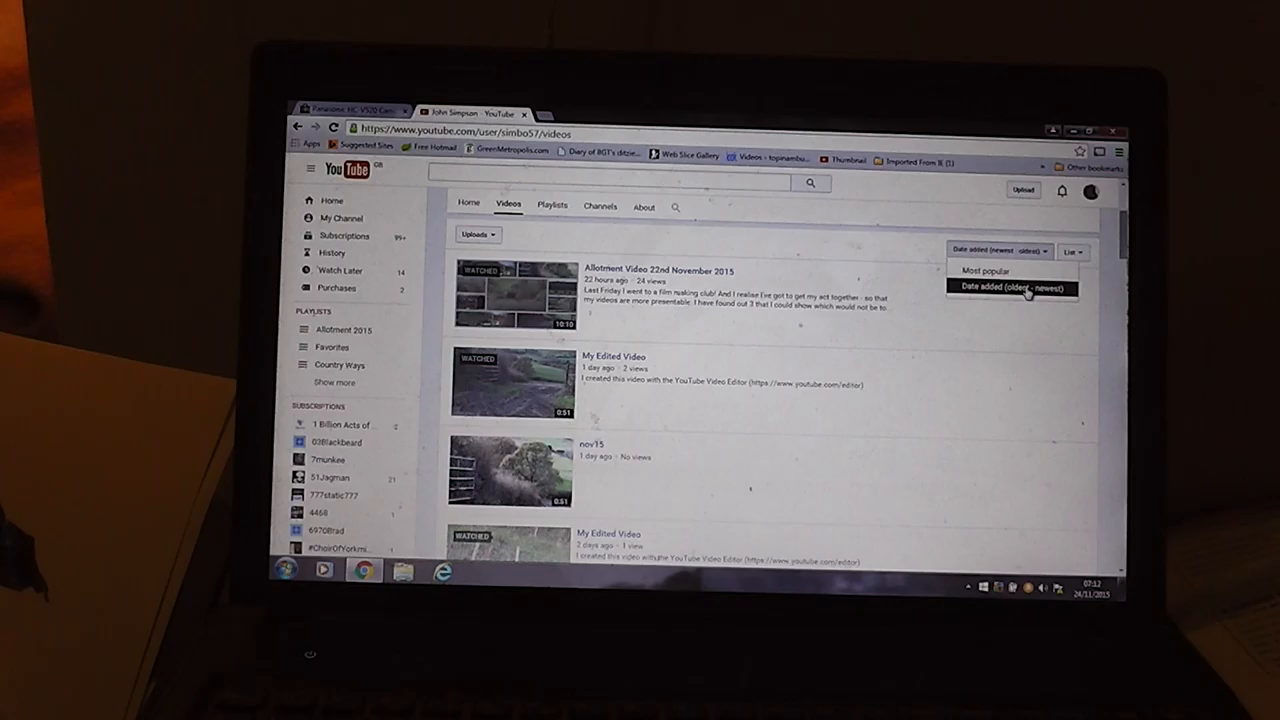
Step: Sort the channel's videos by 'Date added (oldest - newest)'
left_click(1010, 288)
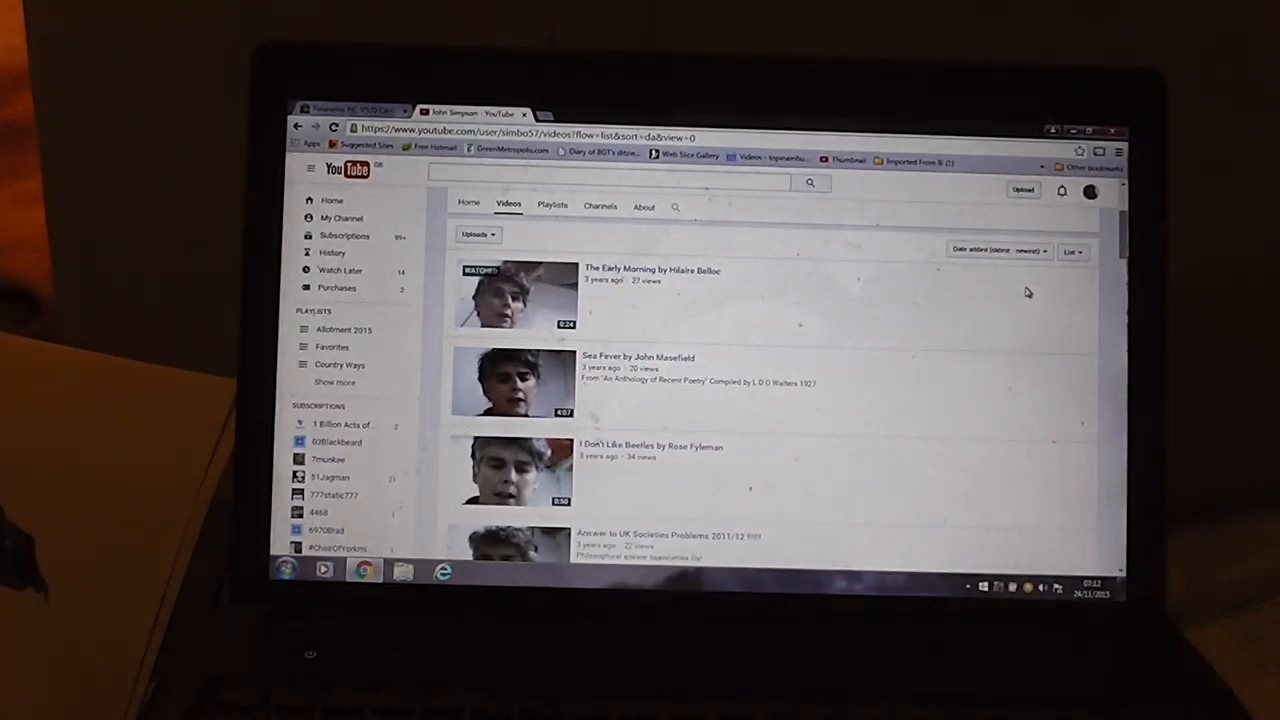
mouse_move(1020, 327)
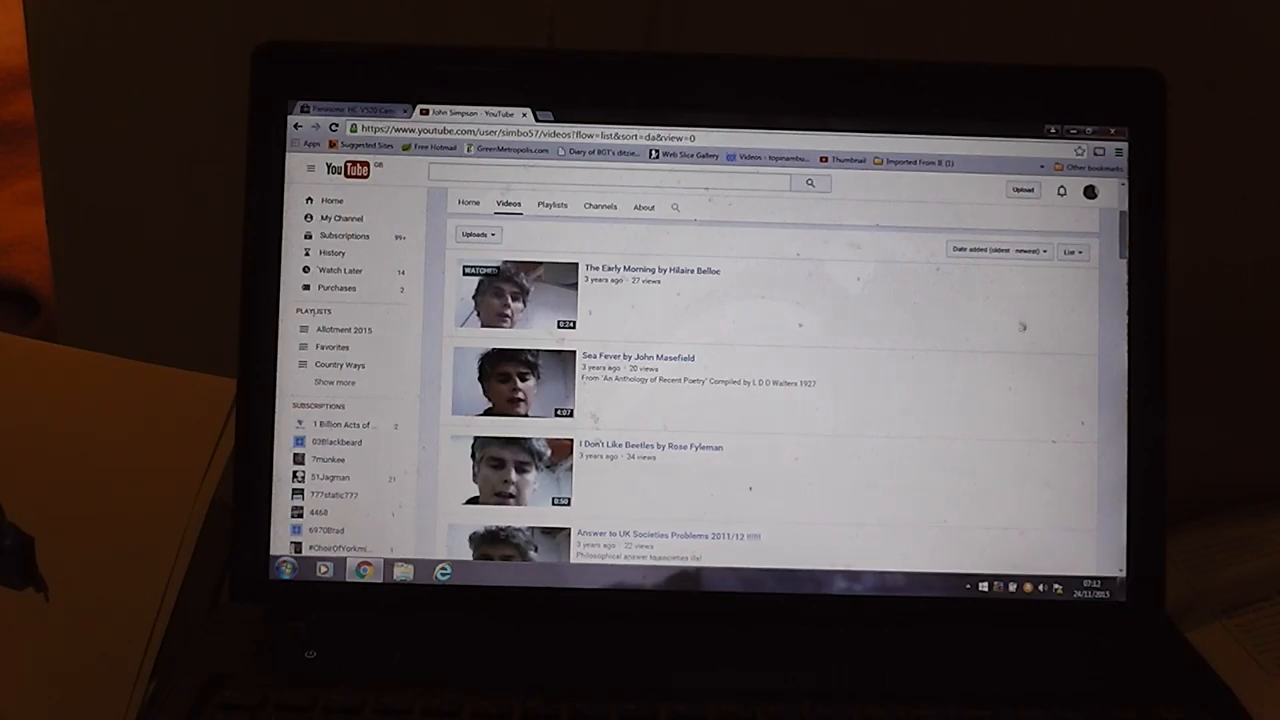
mouse_move(1066, 484)
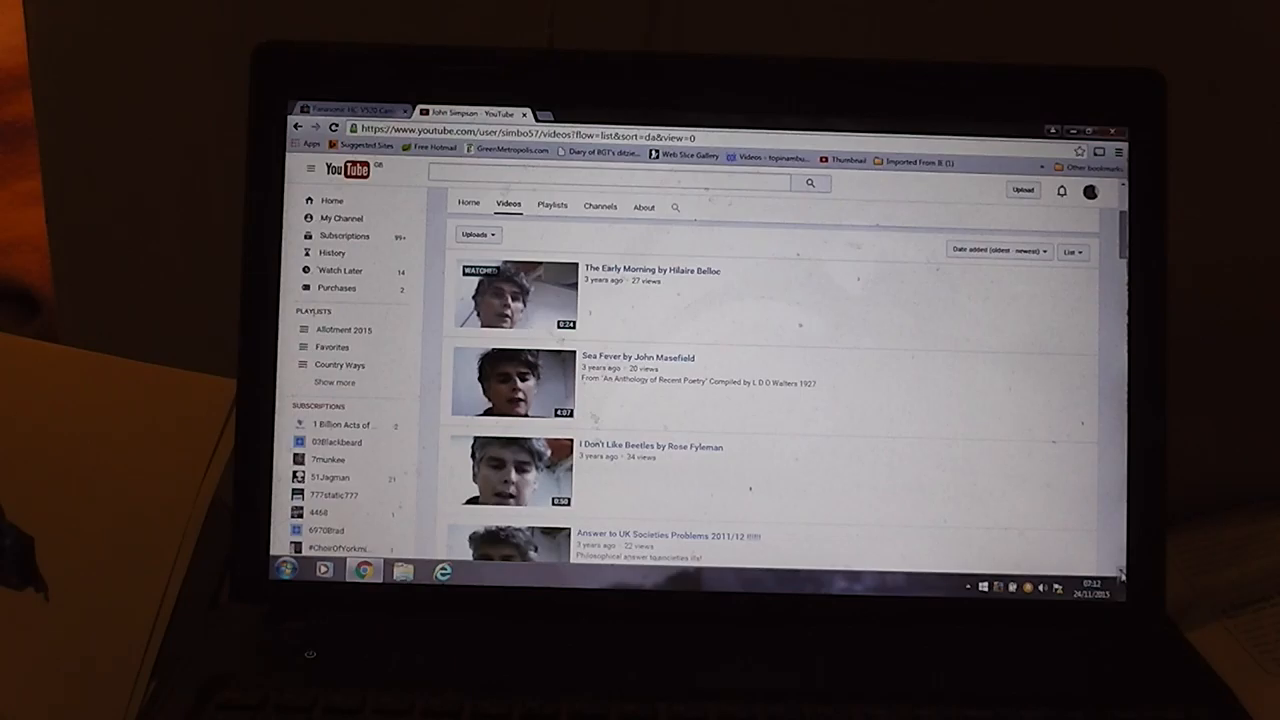
scroll("down", 3)
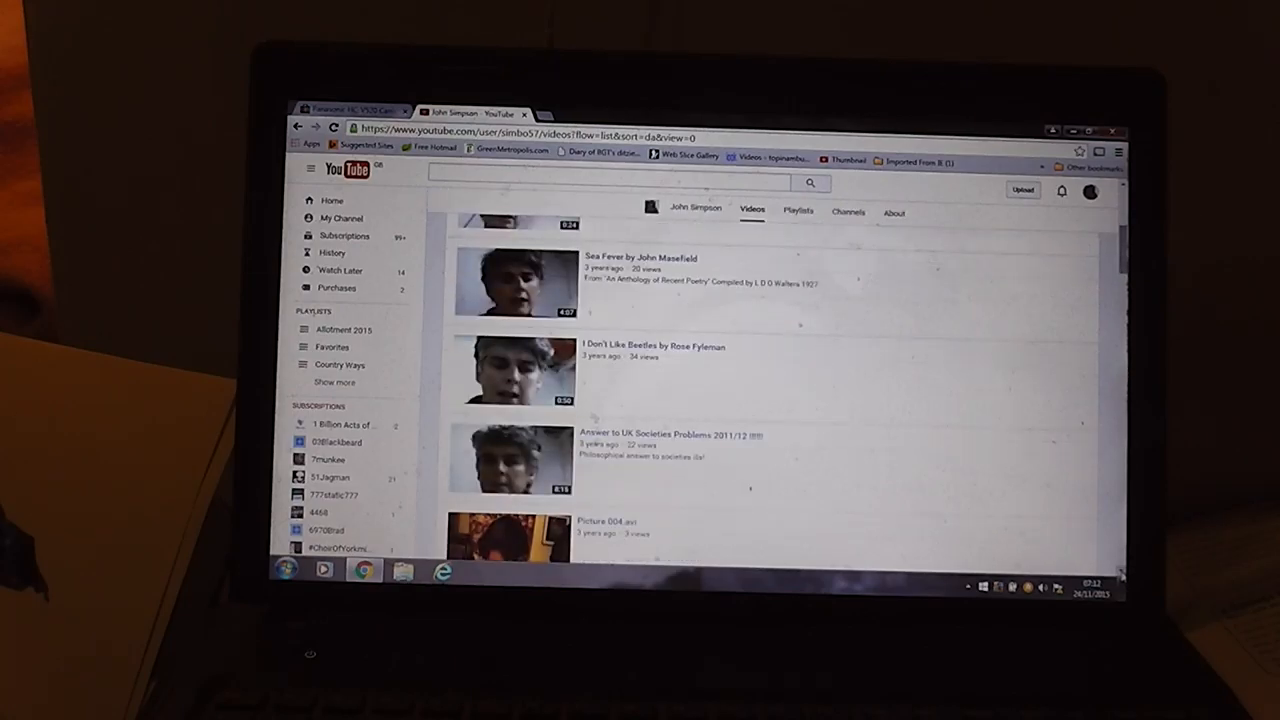
scroll("down", 3)
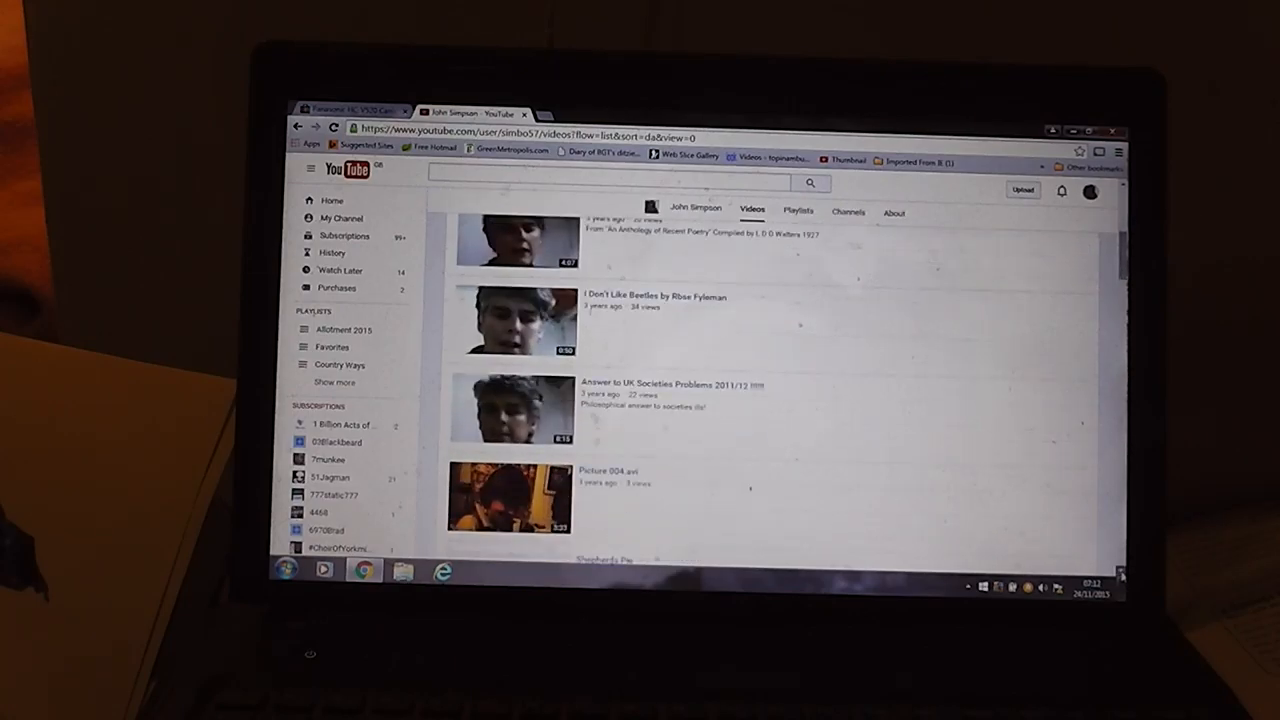
scroll("down", 3)
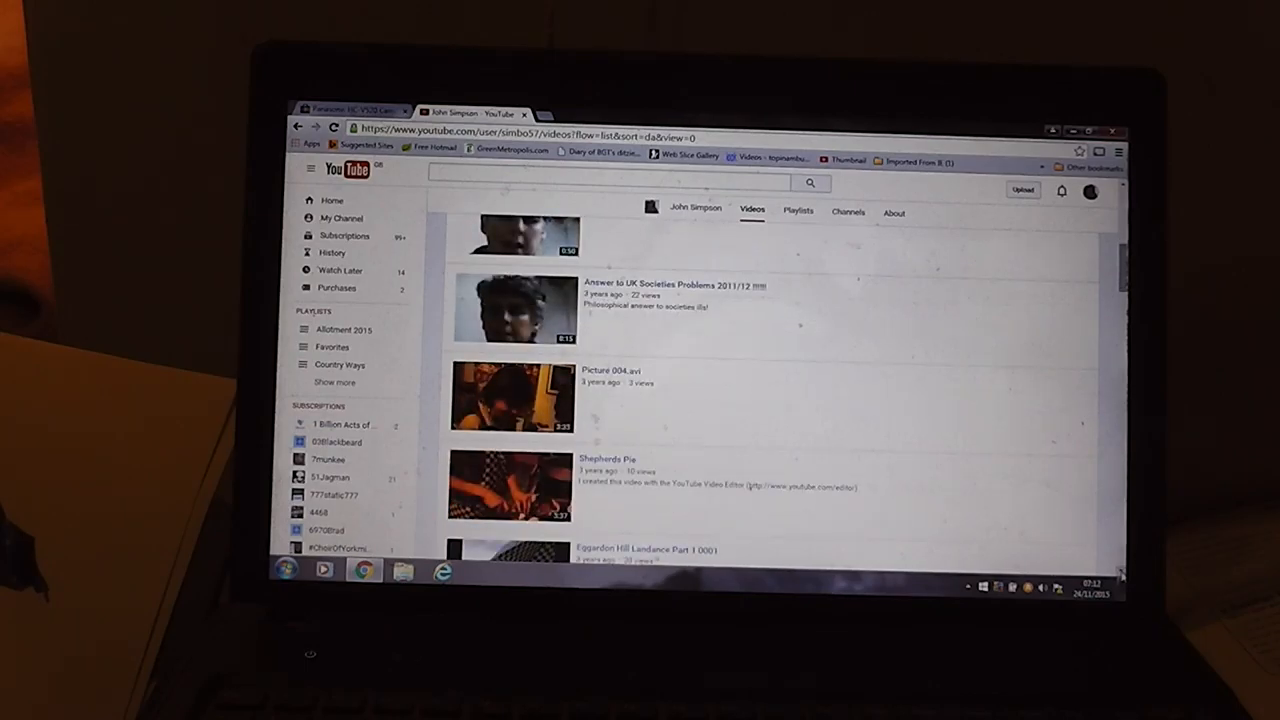
scroll("down", 3)
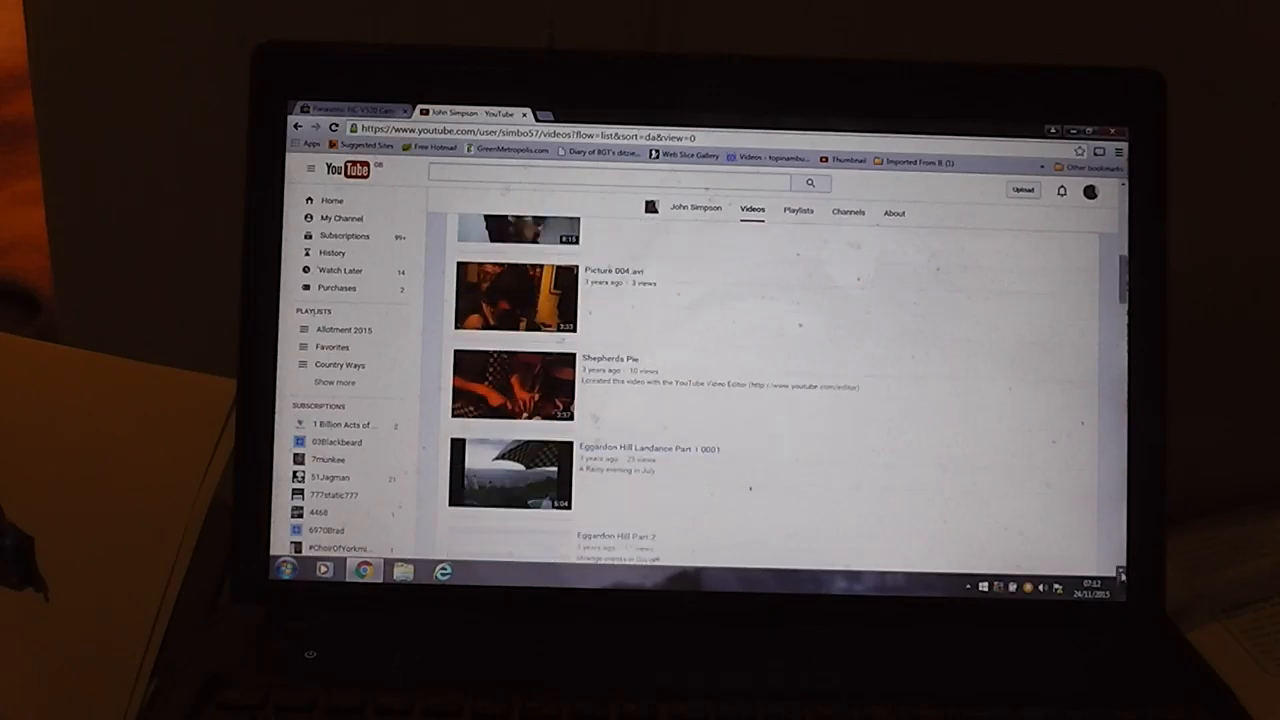
scroll("down", 3)
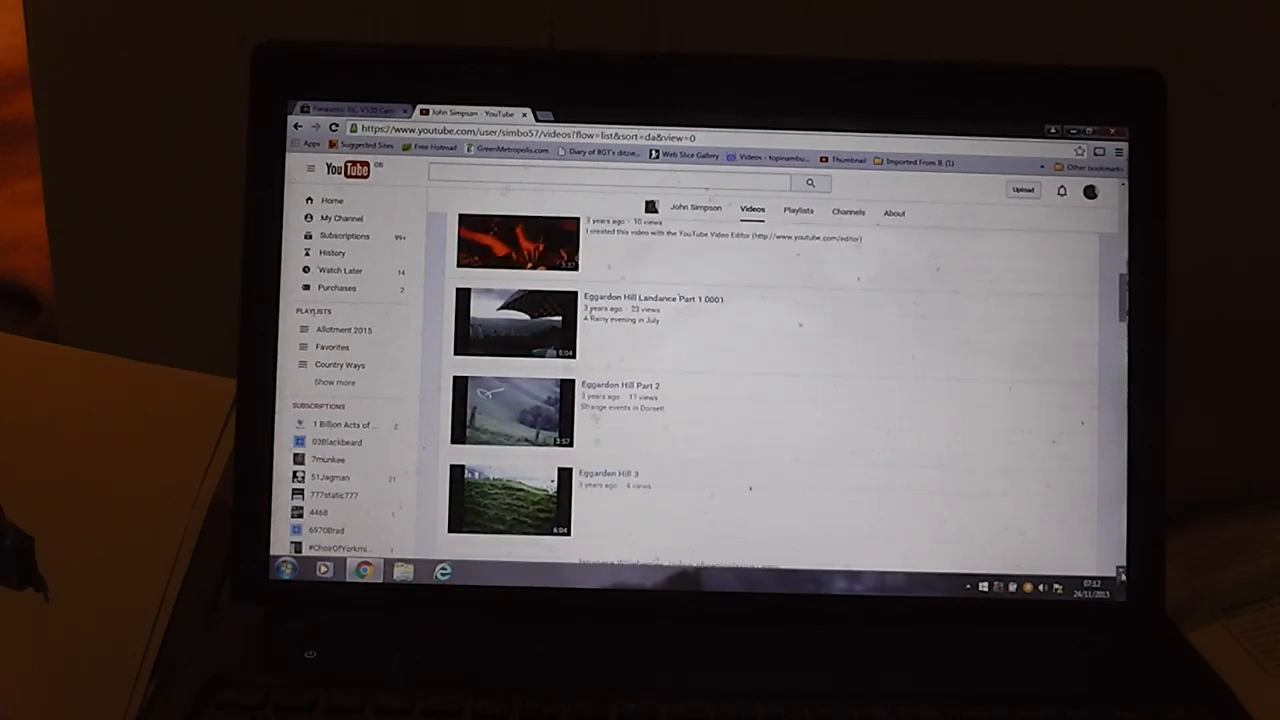
scroll("down", 3)
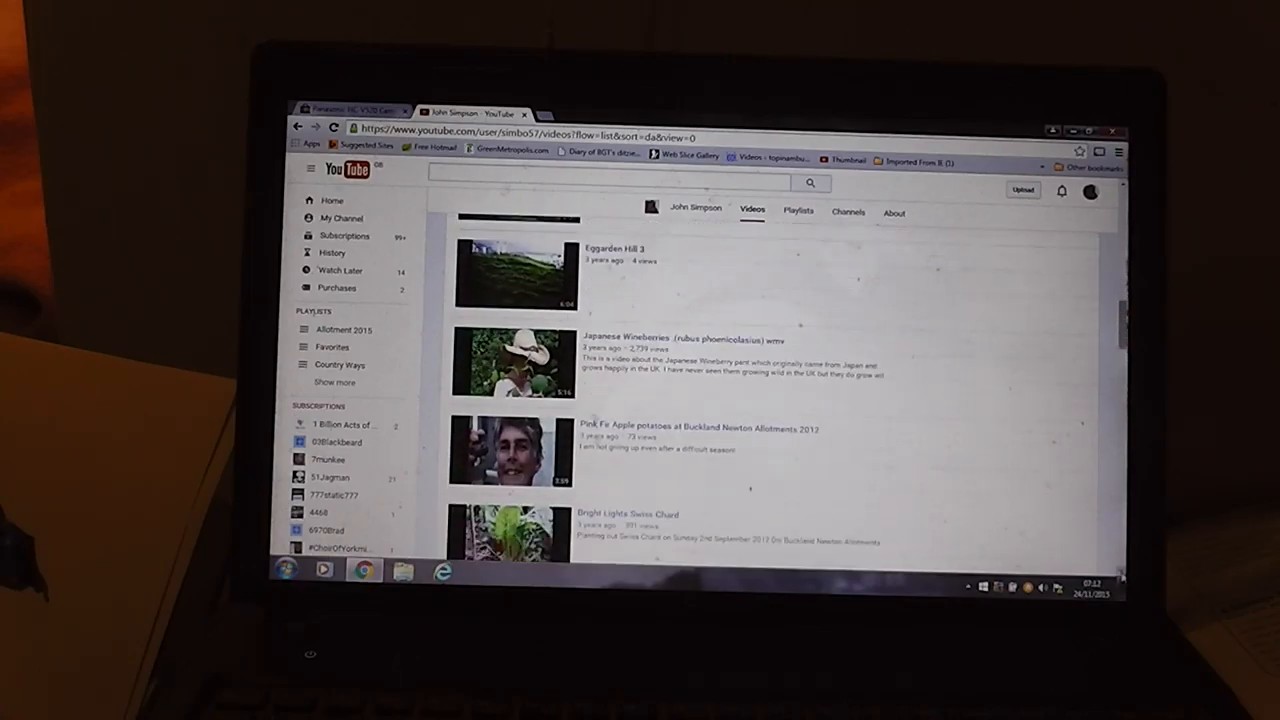
scroll("down", 3)
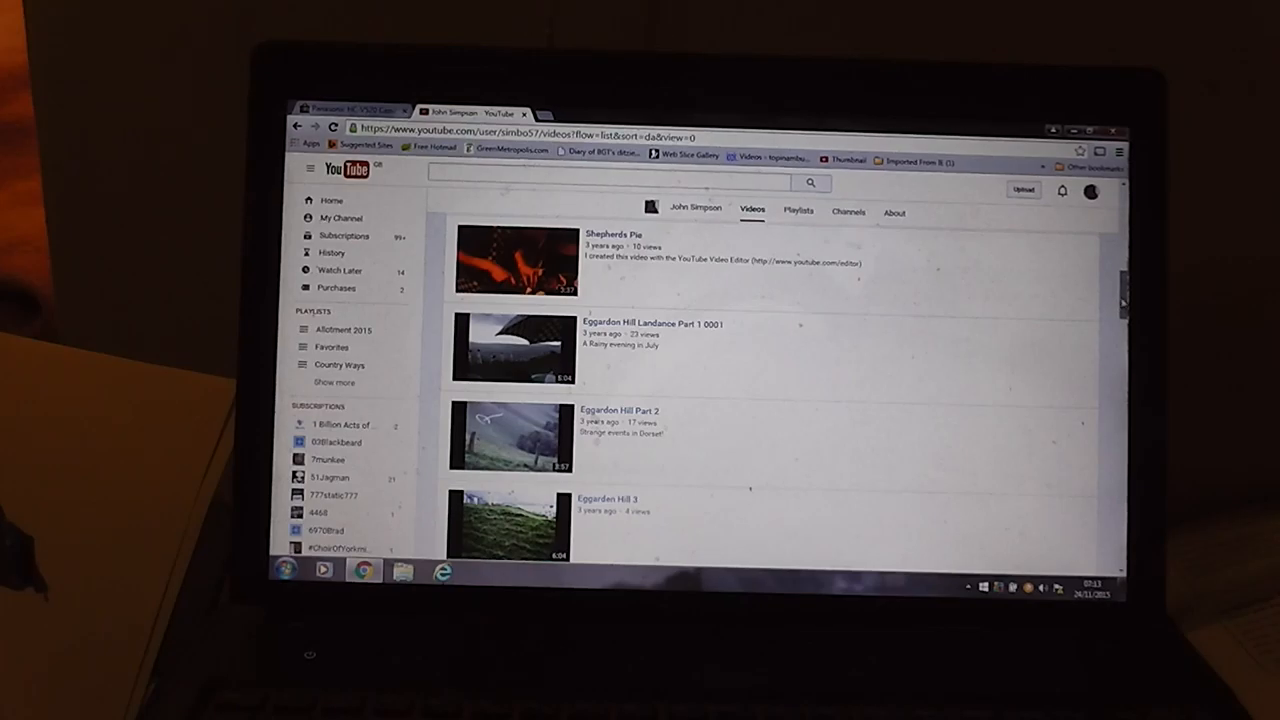
scroll("down", 3)
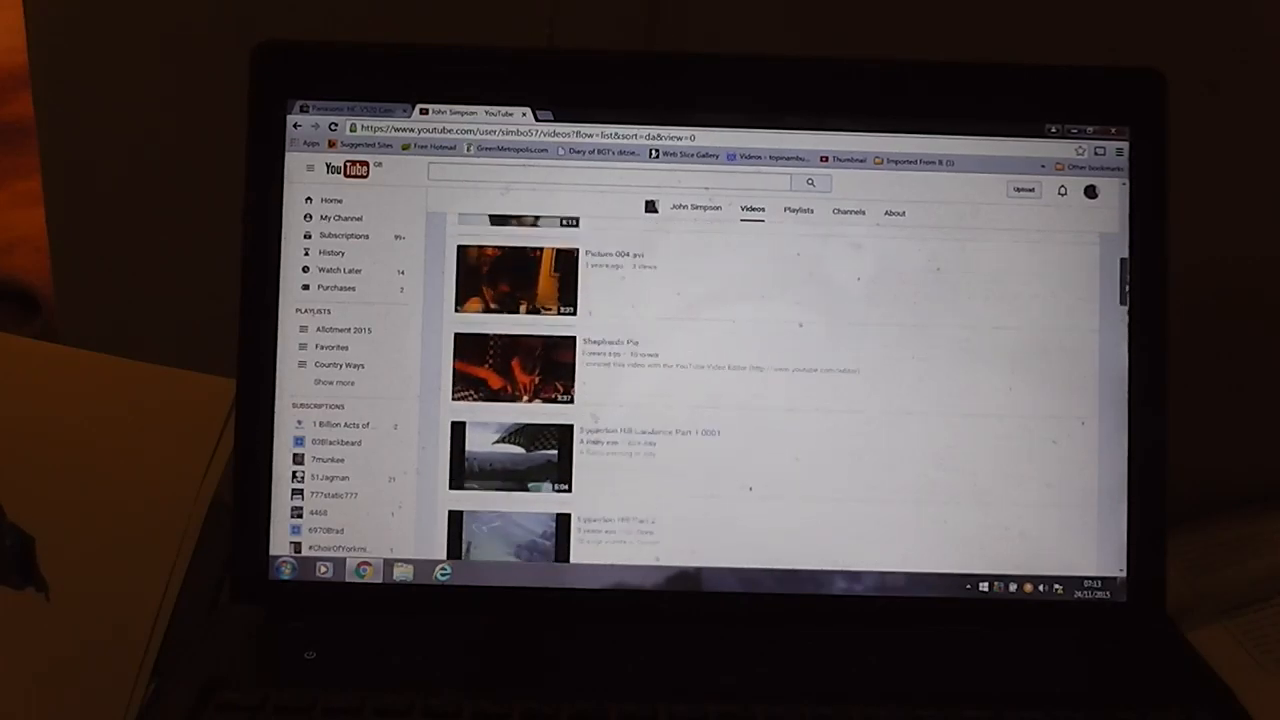
scroll("up", 3)
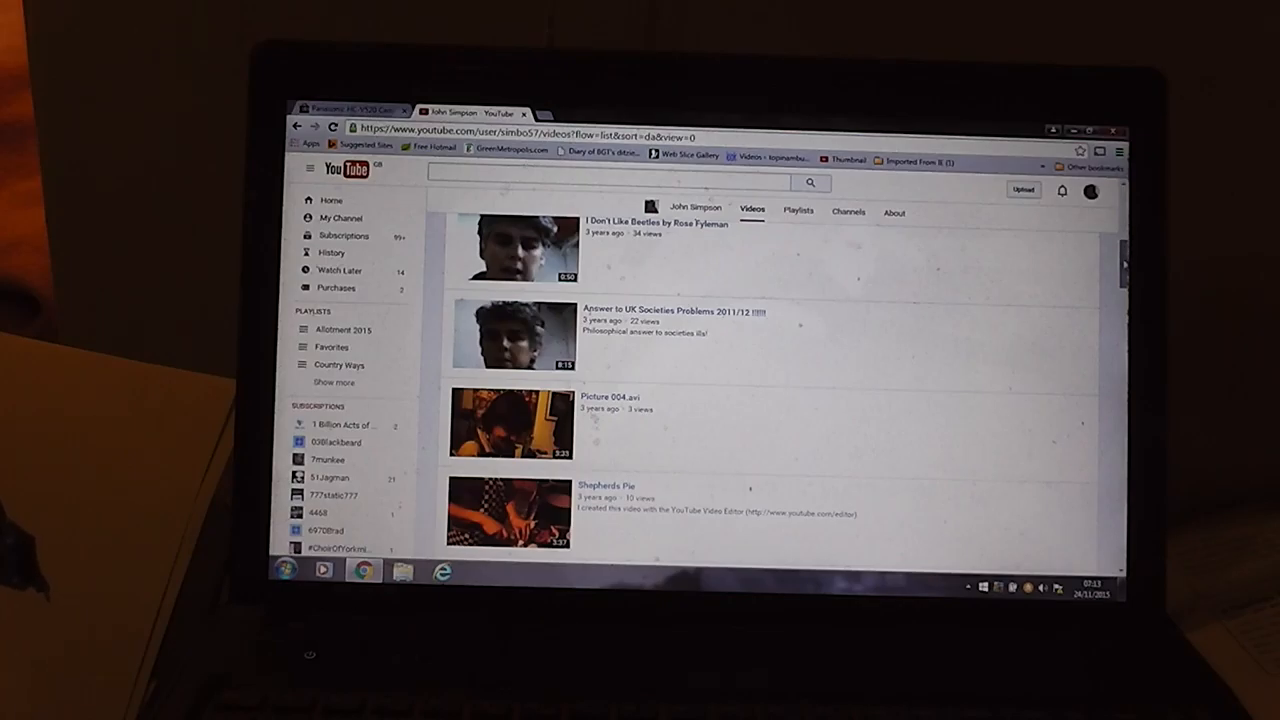
scroll("up", 3)
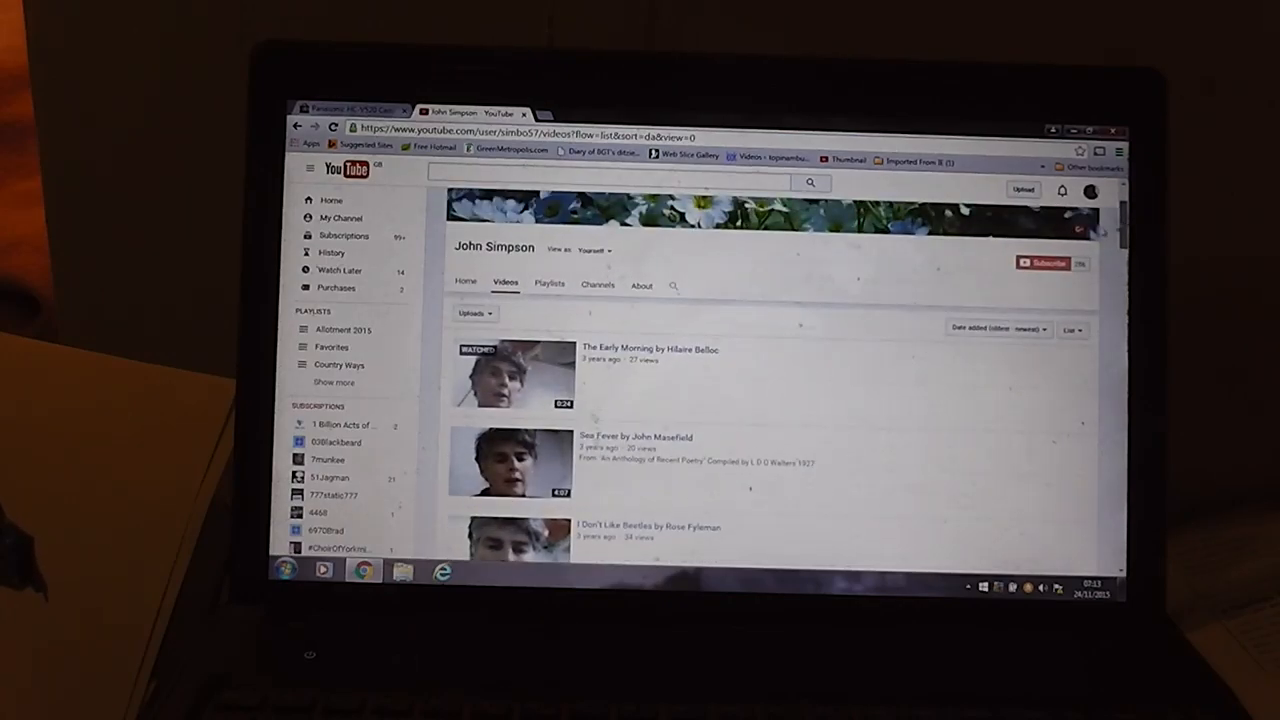